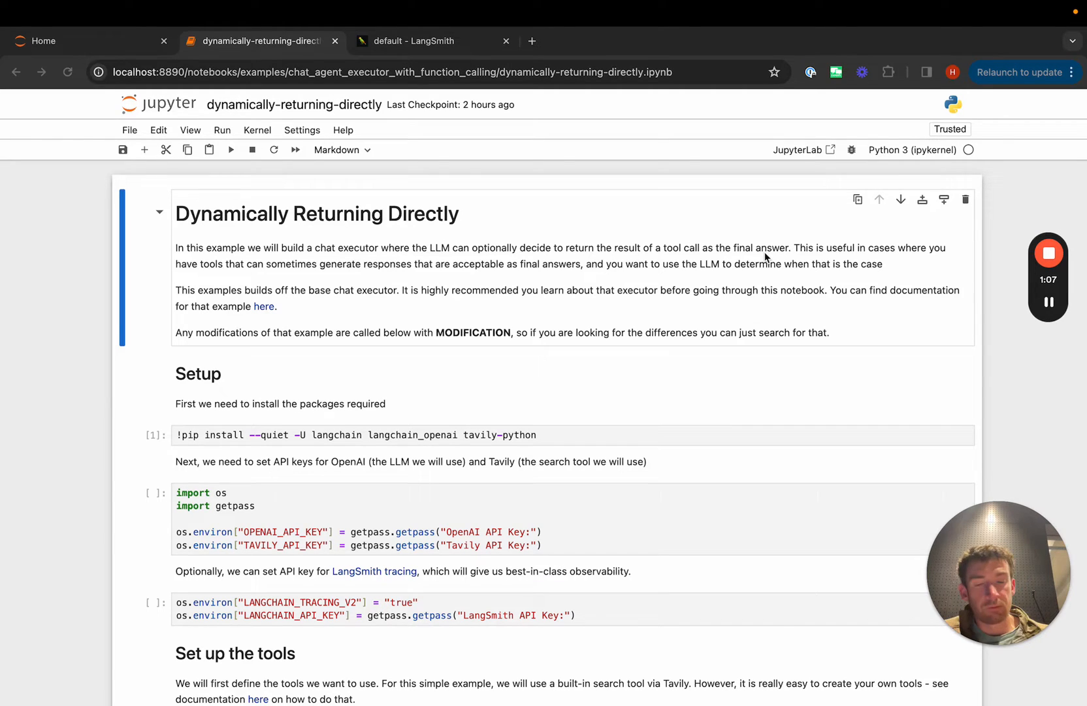
- Run the SearchTool schema, Tavily tool, ToolExecutor and function-bound ChatOpenAI cells
scroll("down", 3)
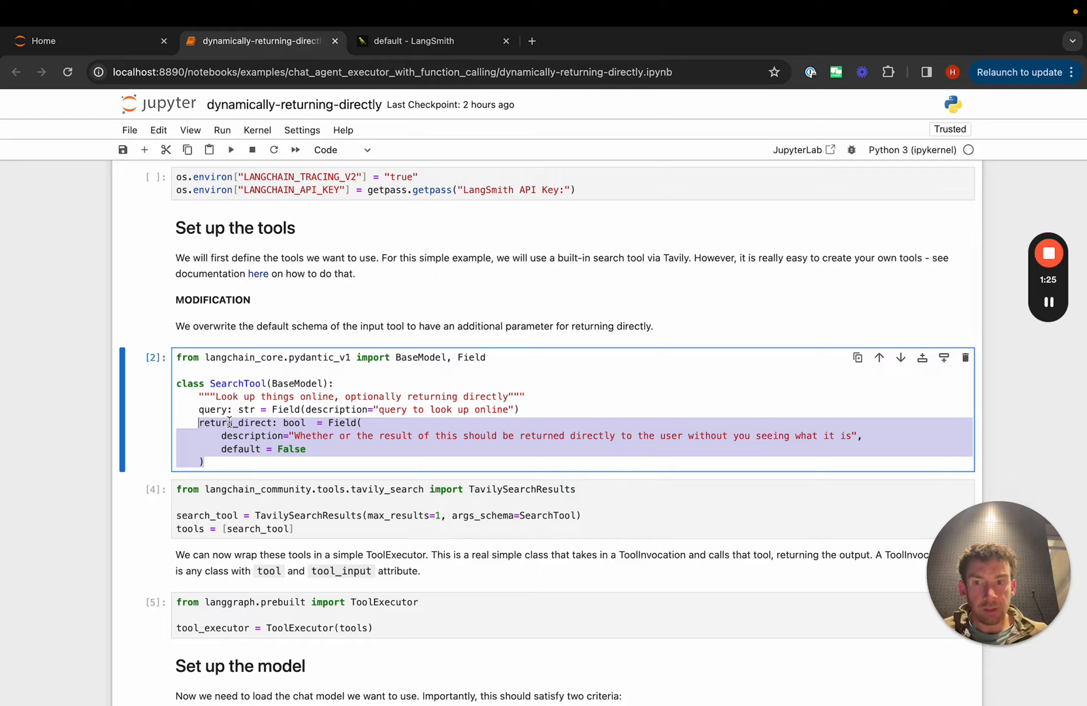
left_click(236, 423)
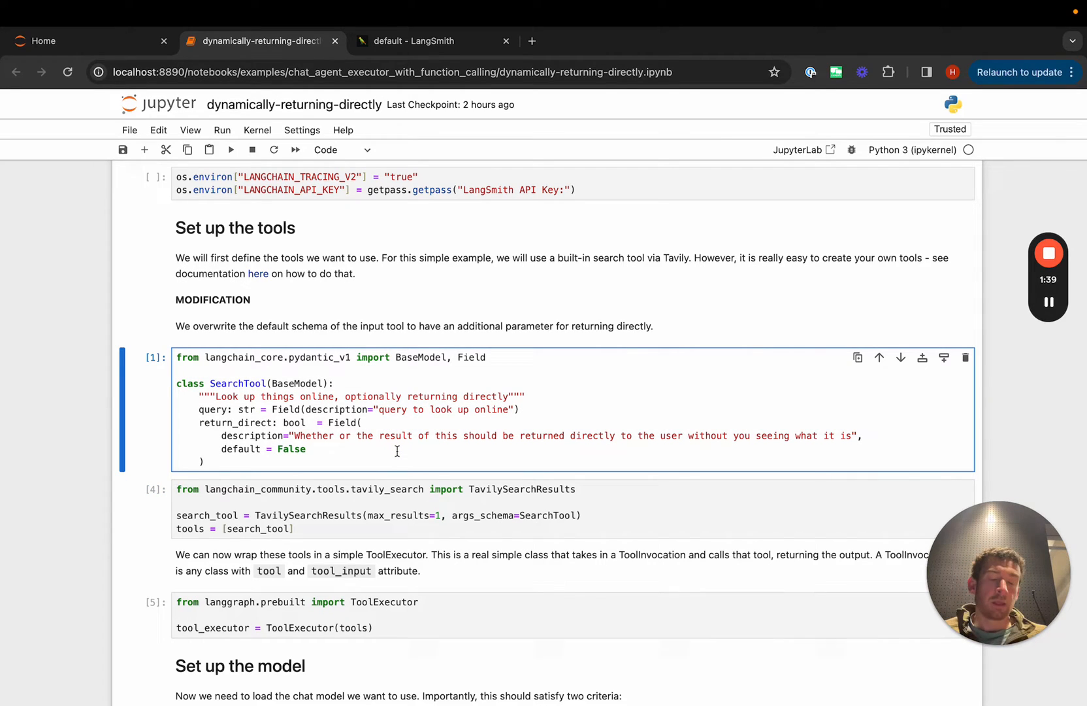
left_click(423, 515)
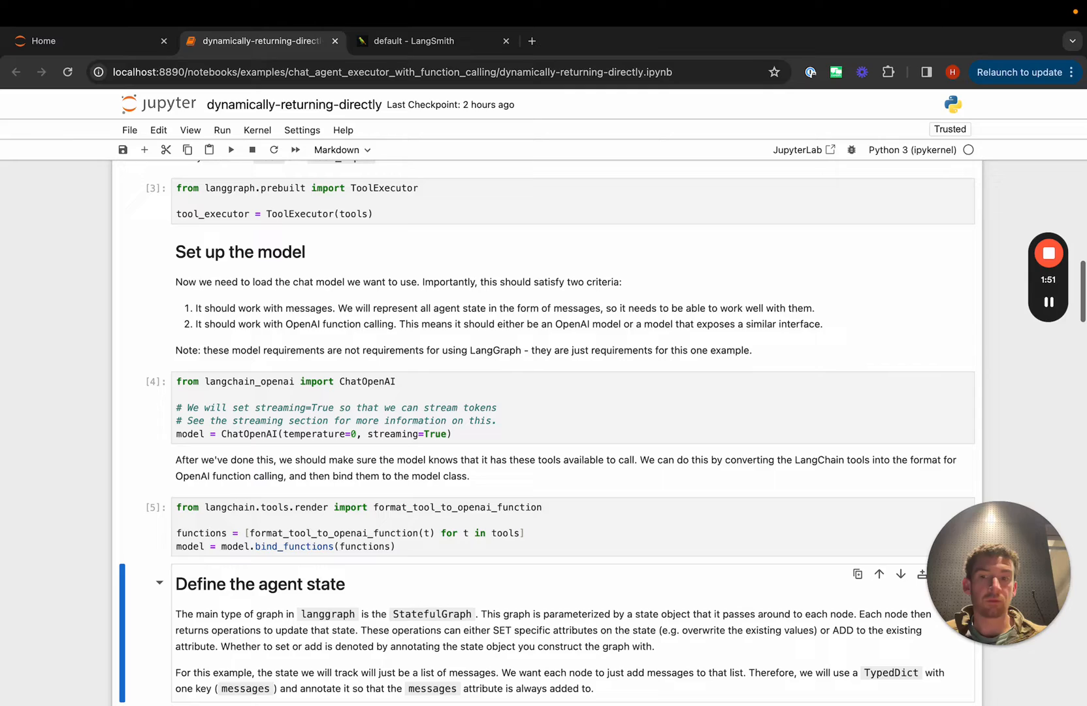
- Run the AgentState, ToolInvocation import, should_continue and call_model cells, reviewing the return_direct check
scroll("down", 3)
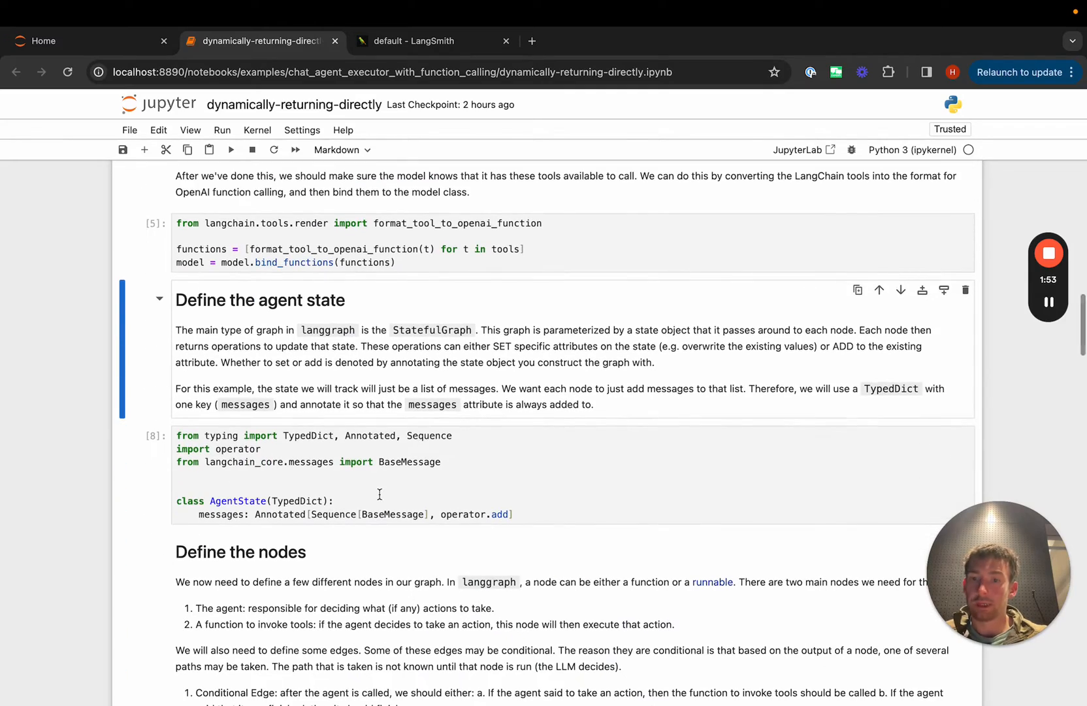
scroll("down", 3)
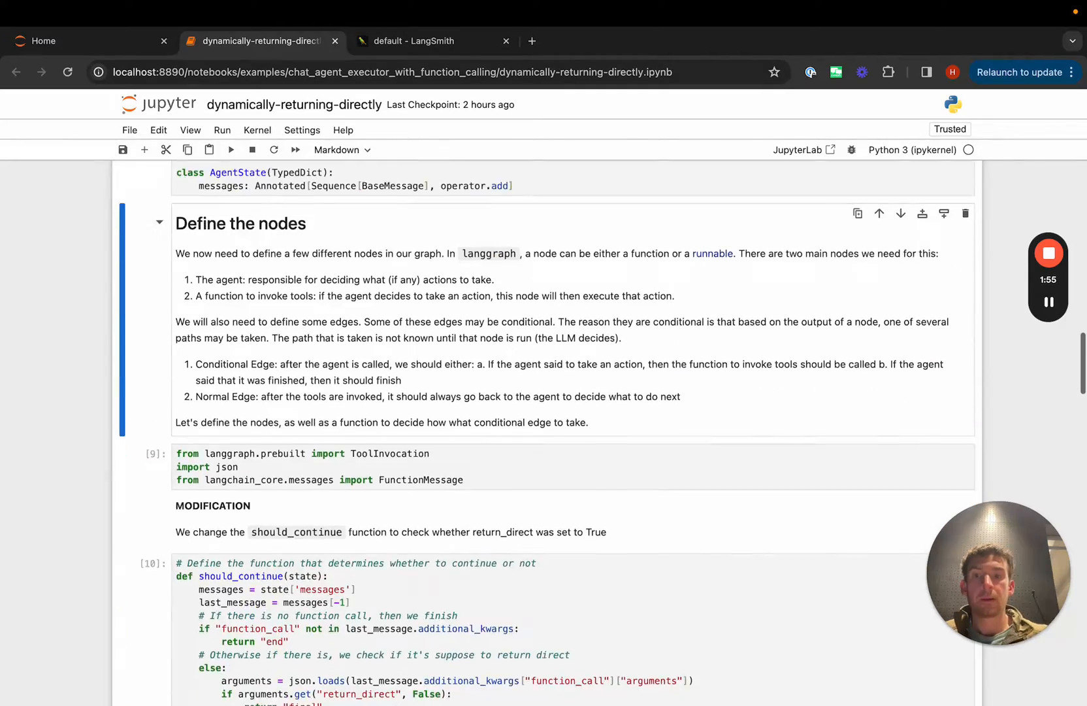
left_click(463, 363)
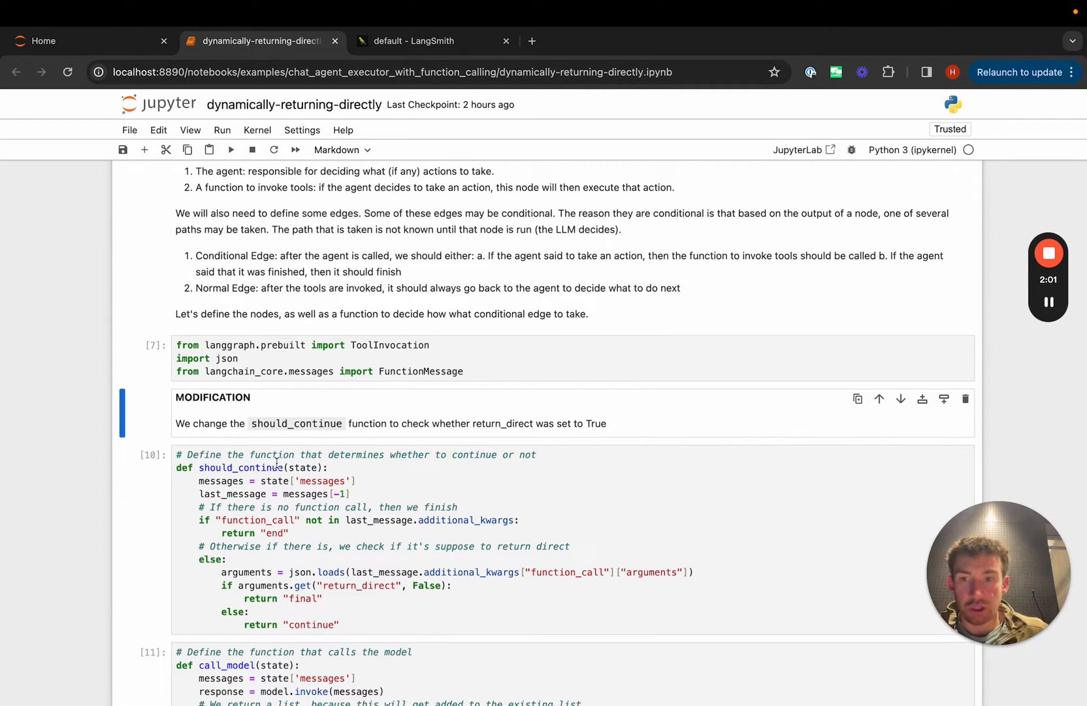
double_click(239, 467)
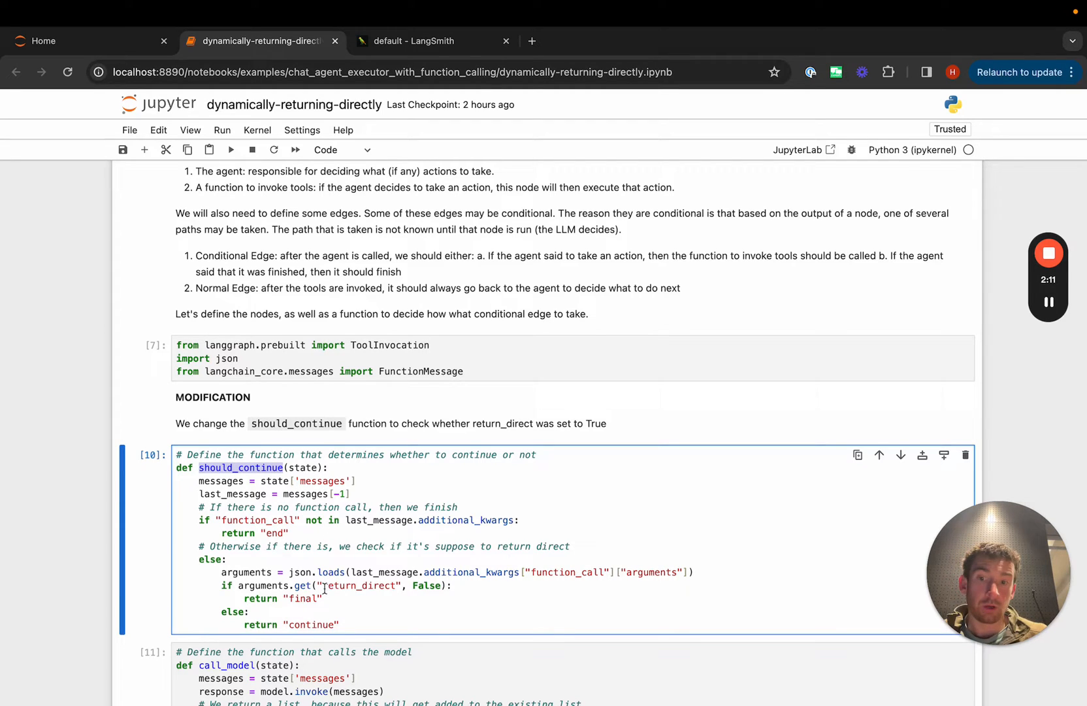
double_click(302, 598)
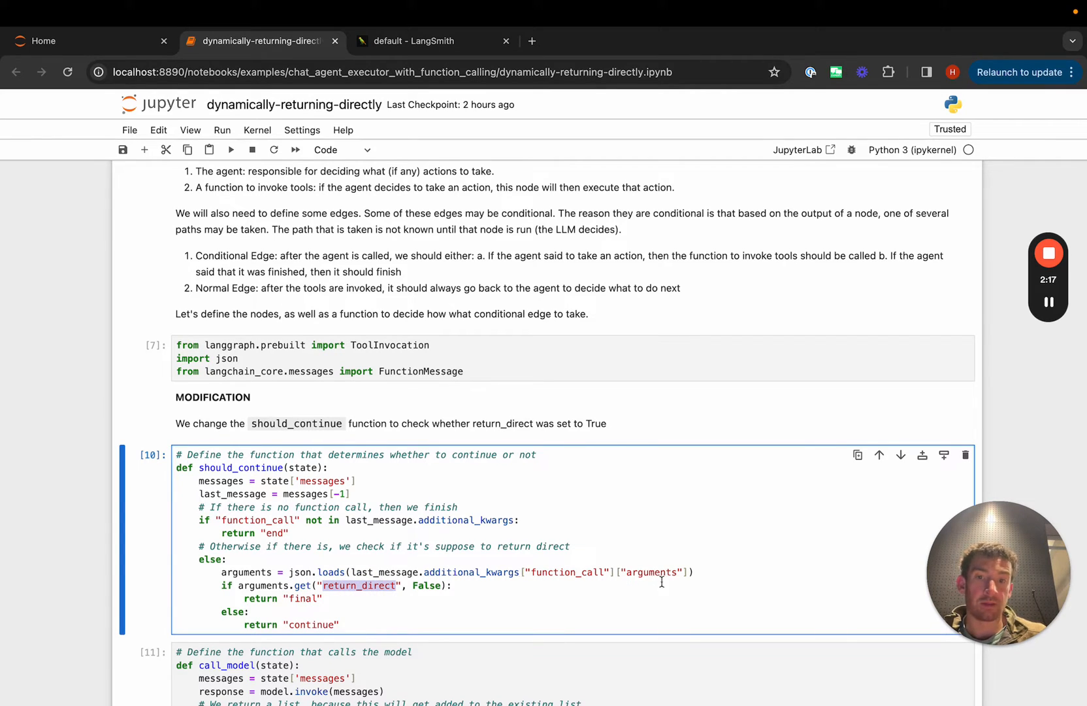
double_click(304, 599)
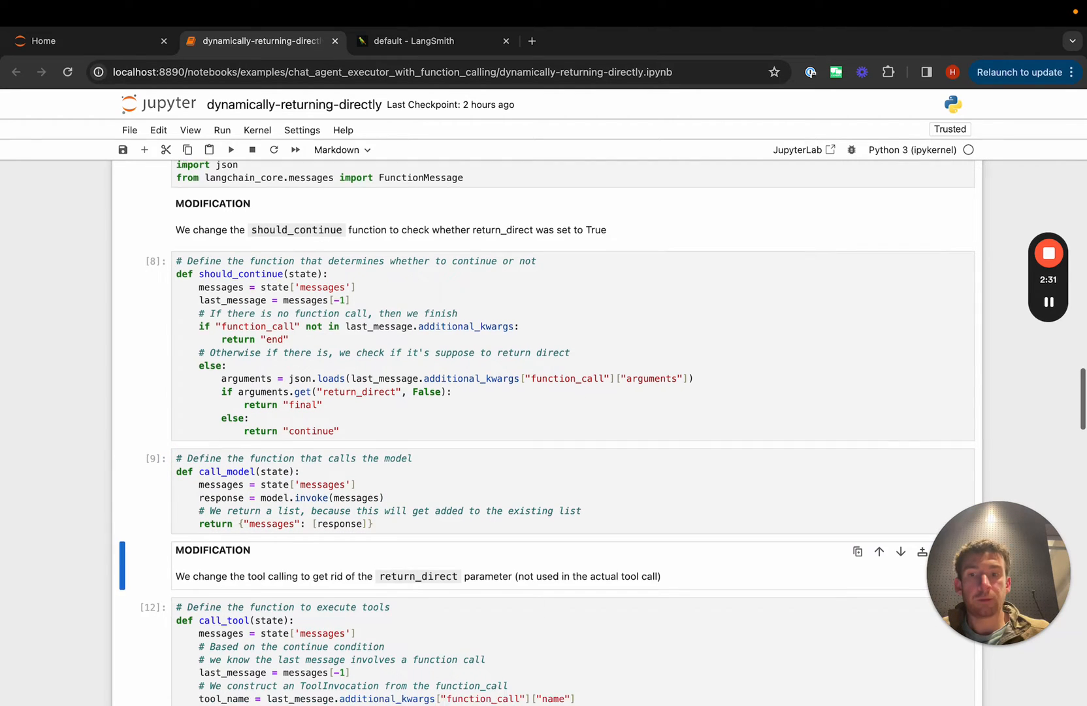
scroll("down", 3)
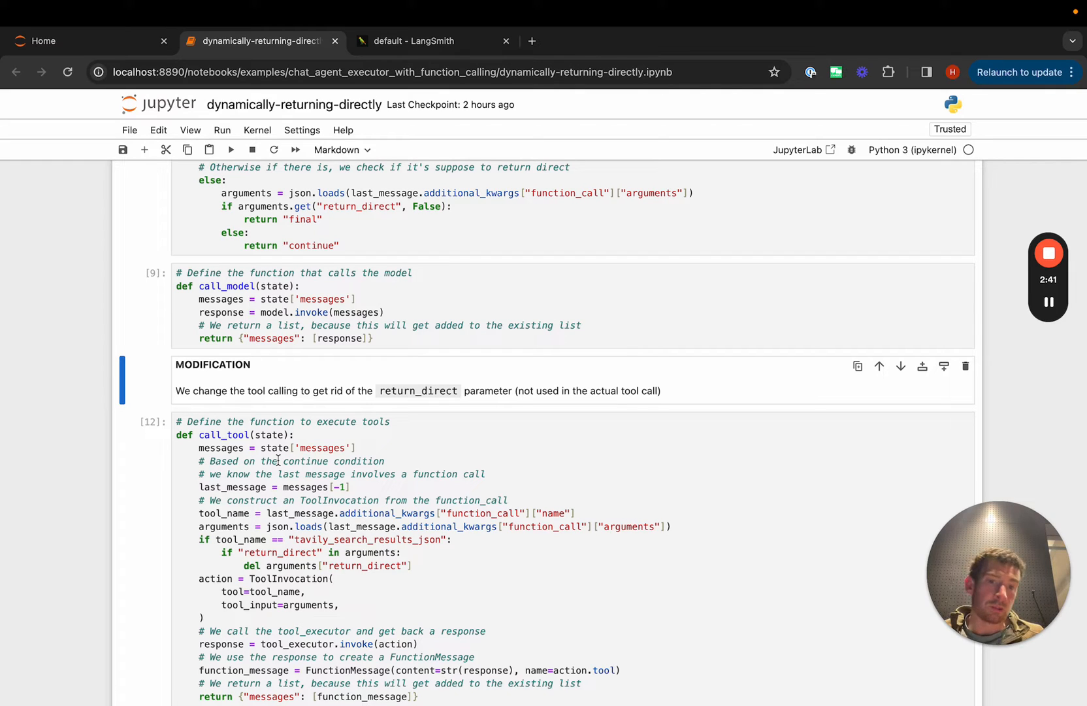
mouse_move(137, 467)
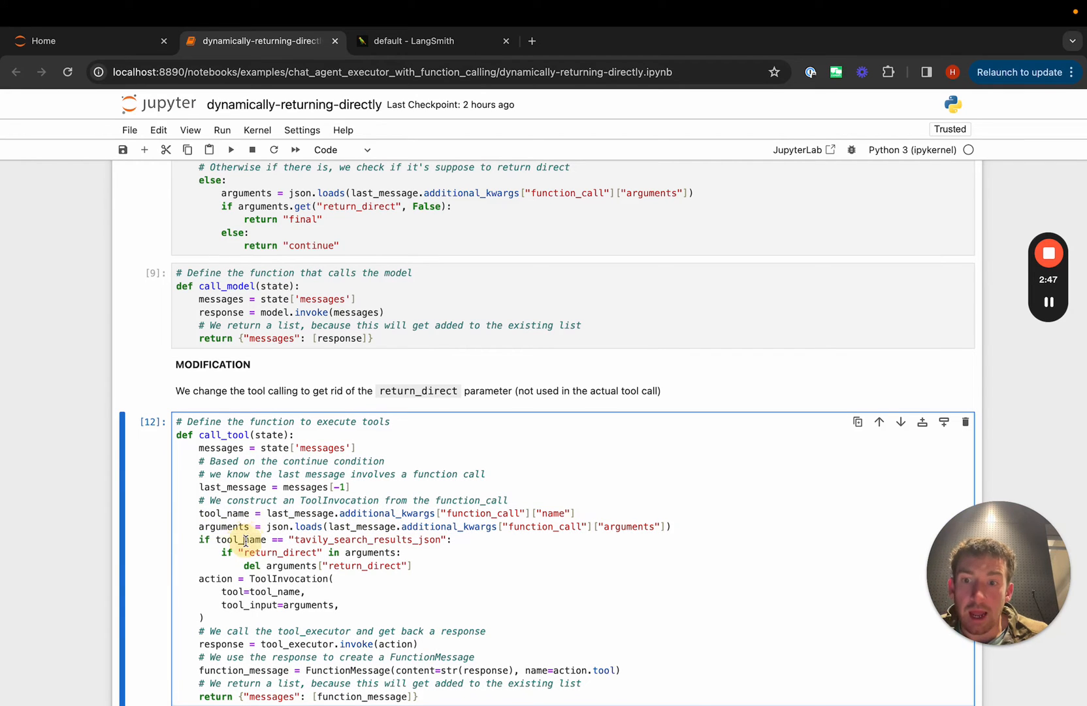
double_click(370, 539)
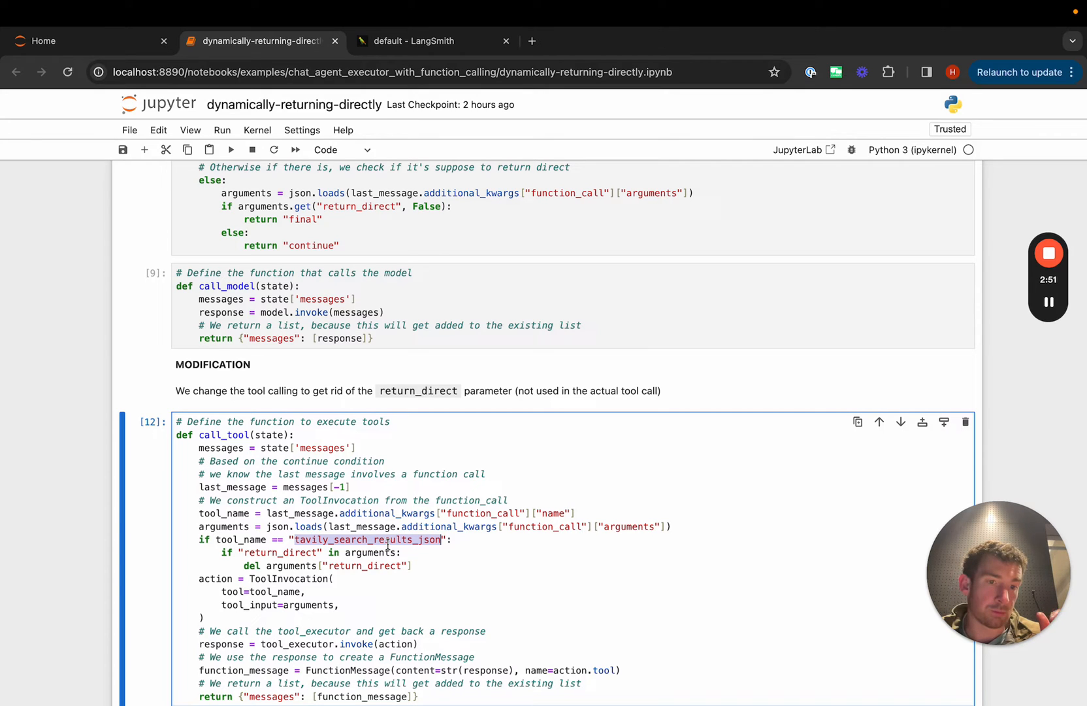
double_click(279, 551)
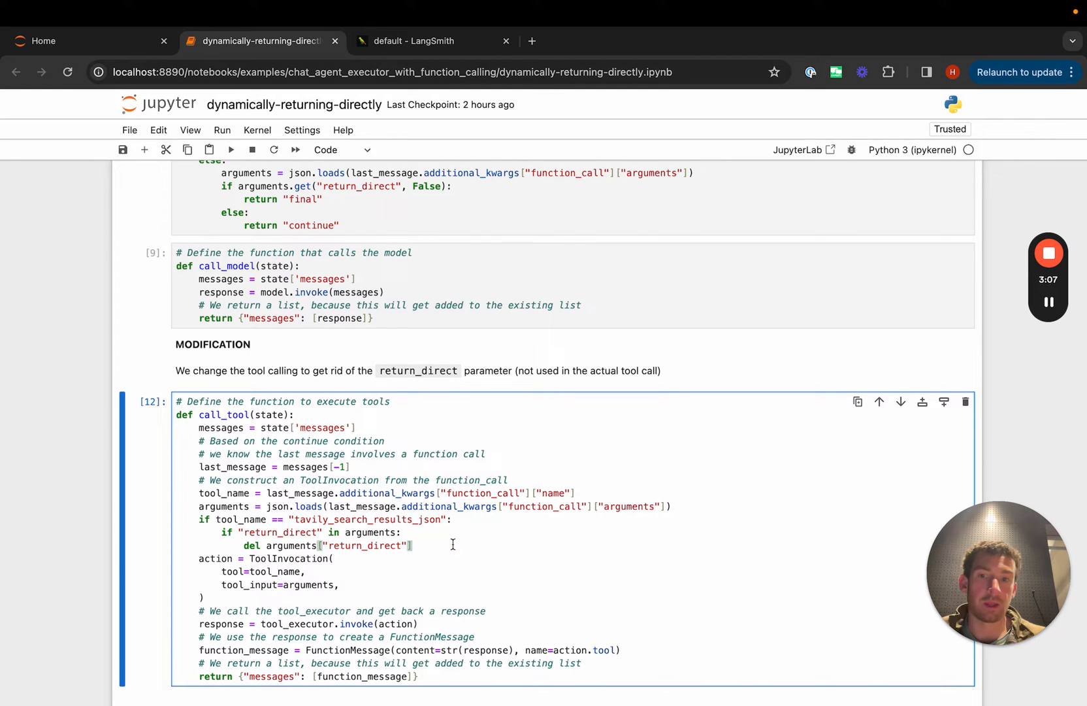
- Run the StateGraph cell defining agent, action and a separate 'final' node
scroll("down", 3)
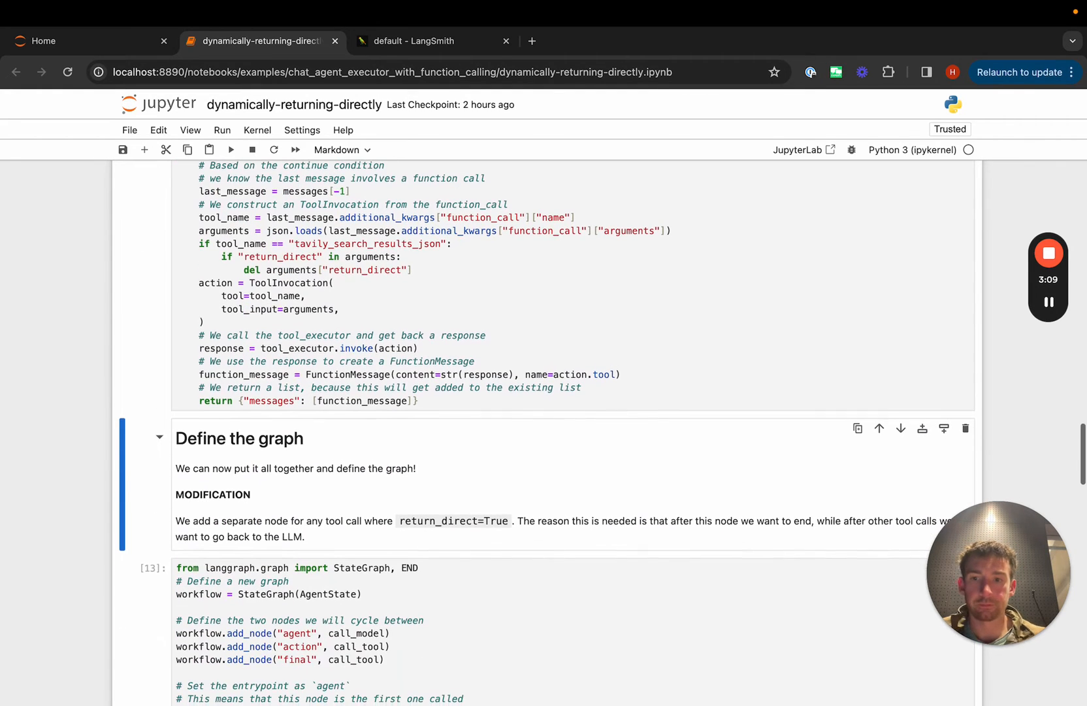
scroll("down", 3)
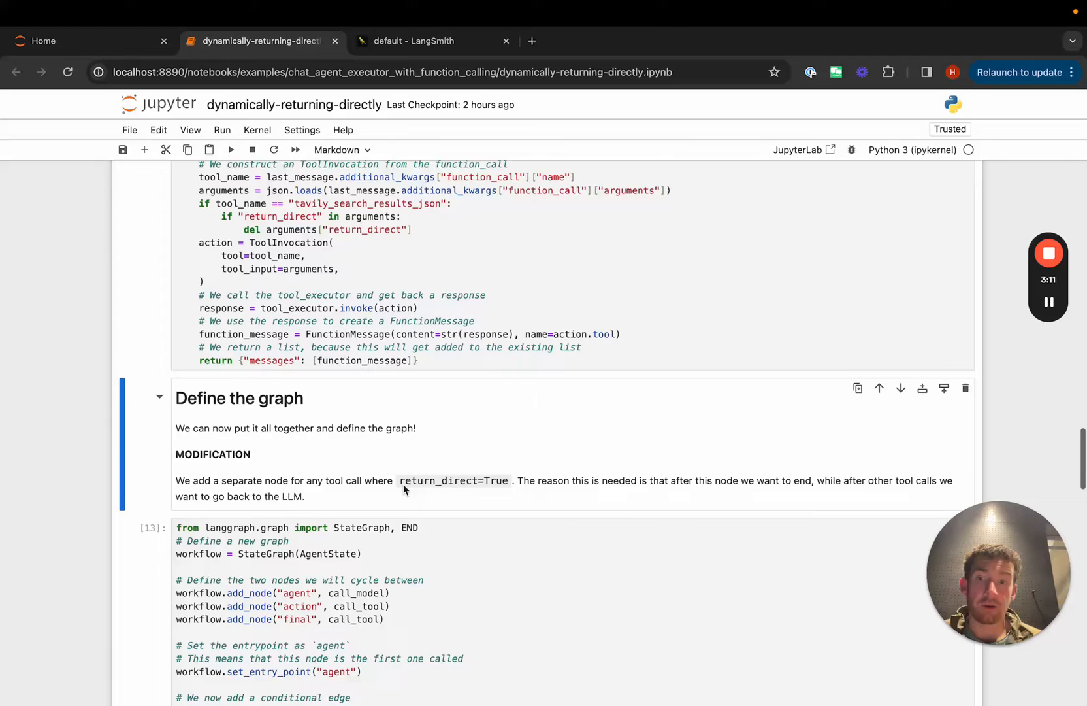
scroll("down", 3)
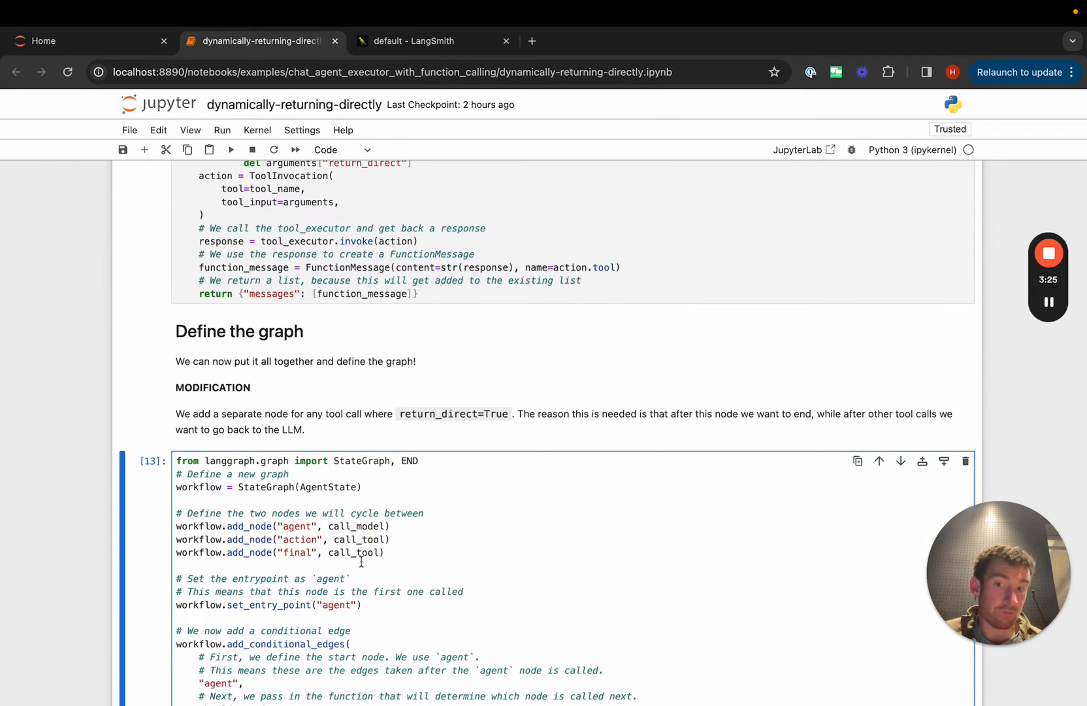
double_click(297, 553)
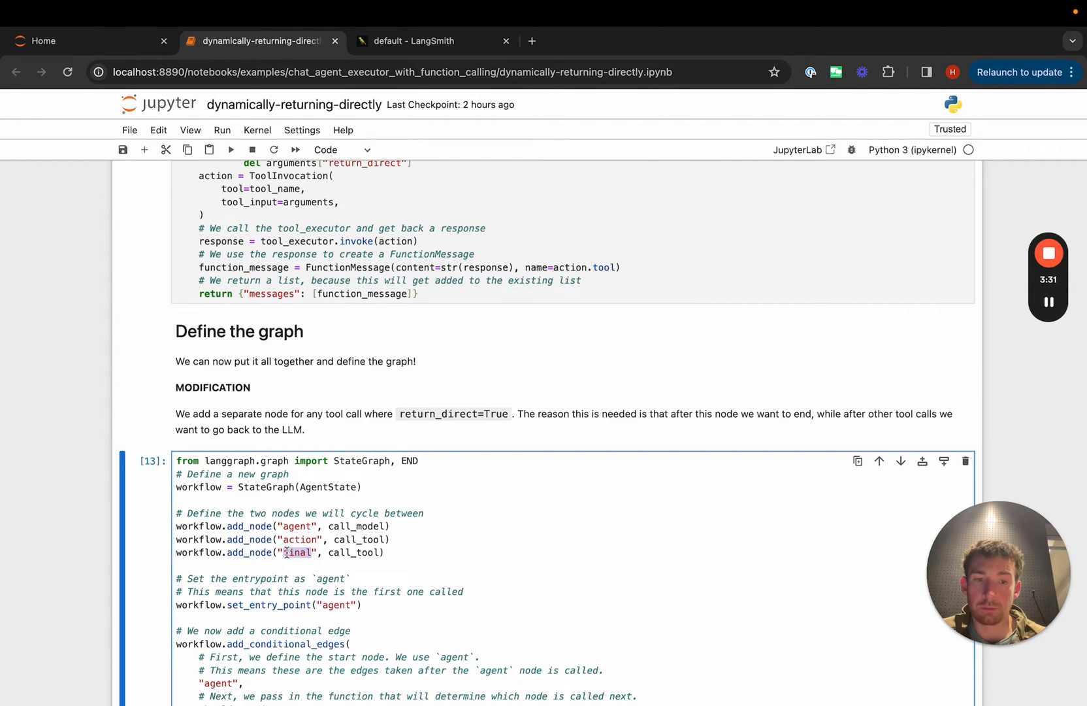
- Start streaming the plain San Francisco weather question through the compiled graph
scroll("down", 3)
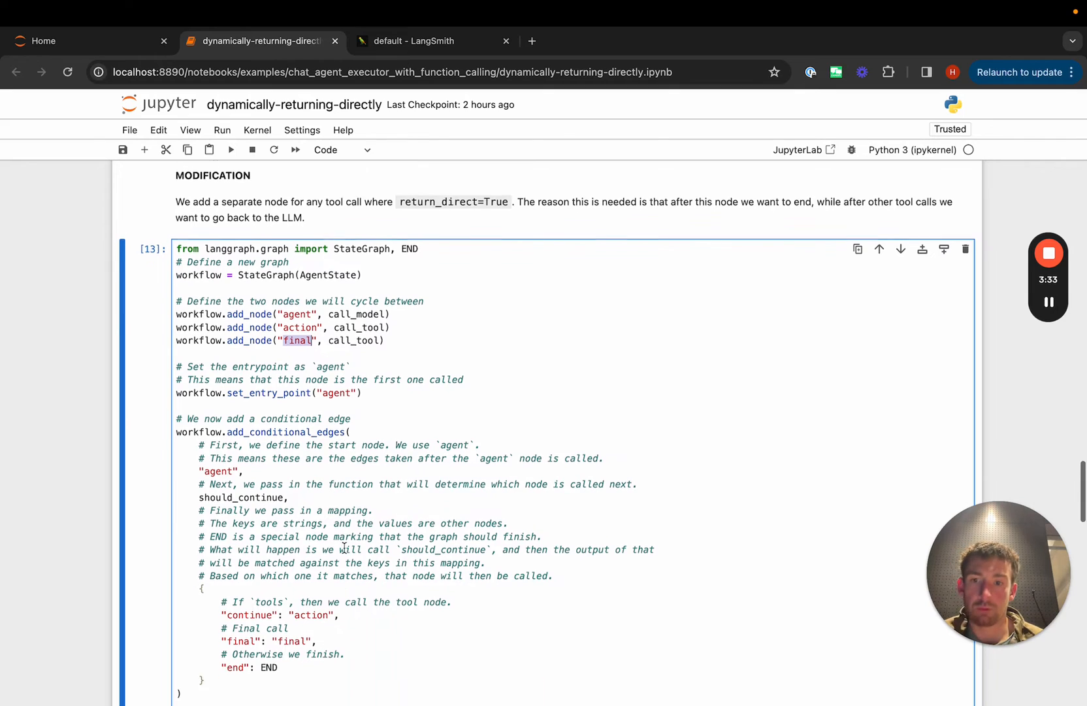
scroll("down", 3)
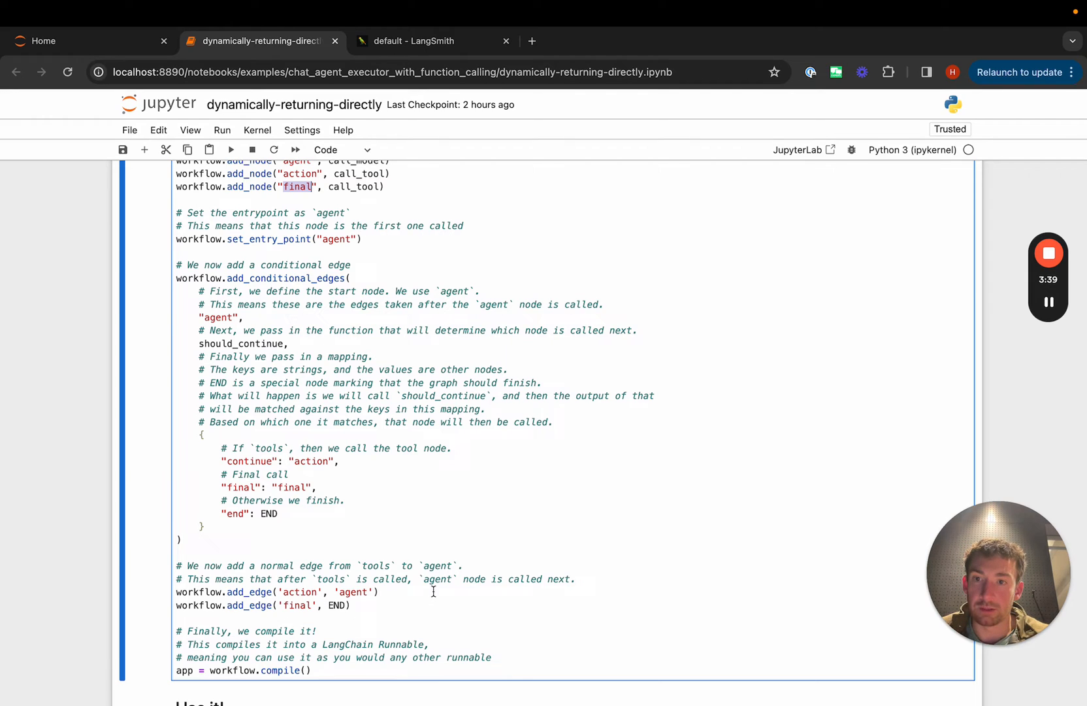
mouse_move(415, 604)
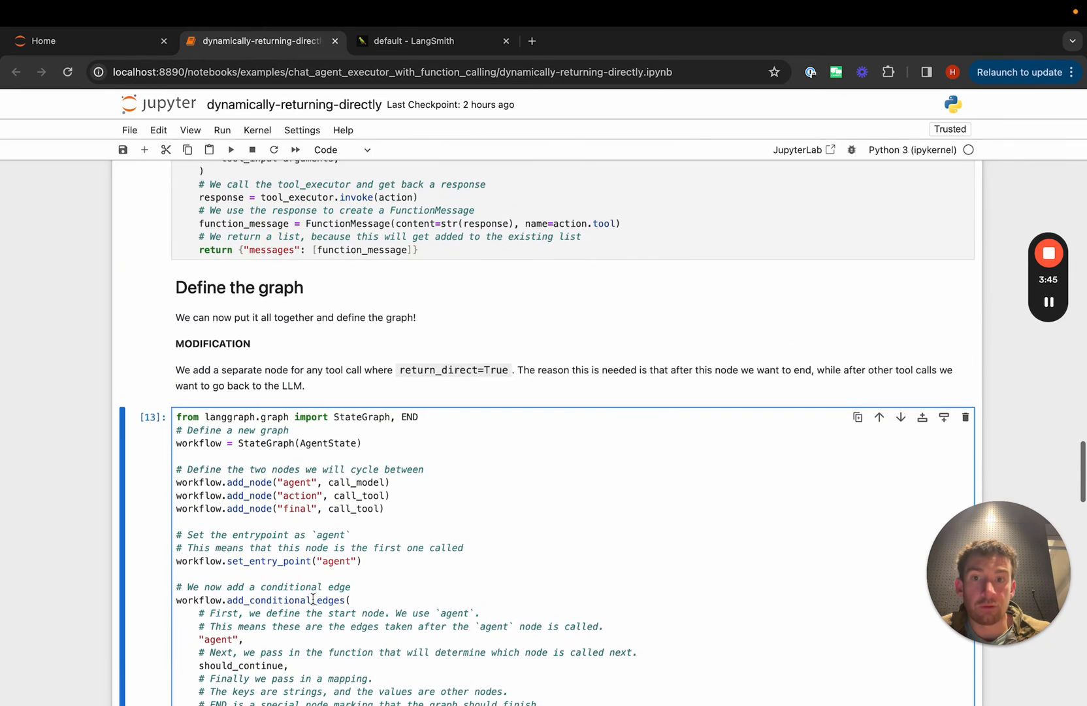
scroll("down", 3)
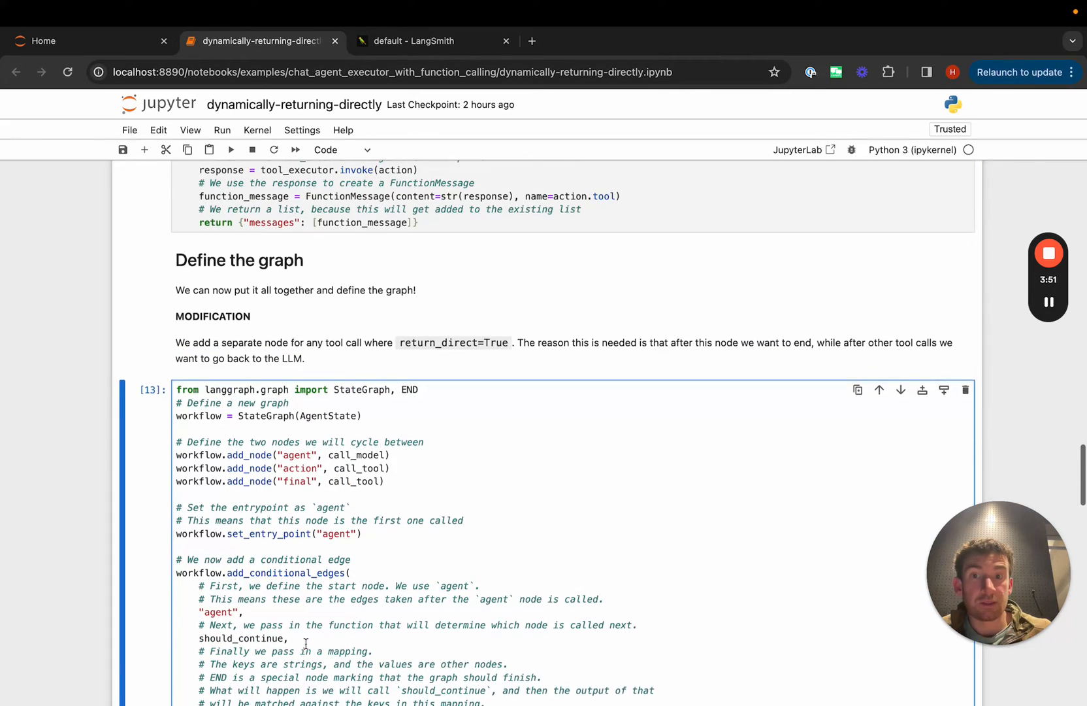
scroll("down", 3)
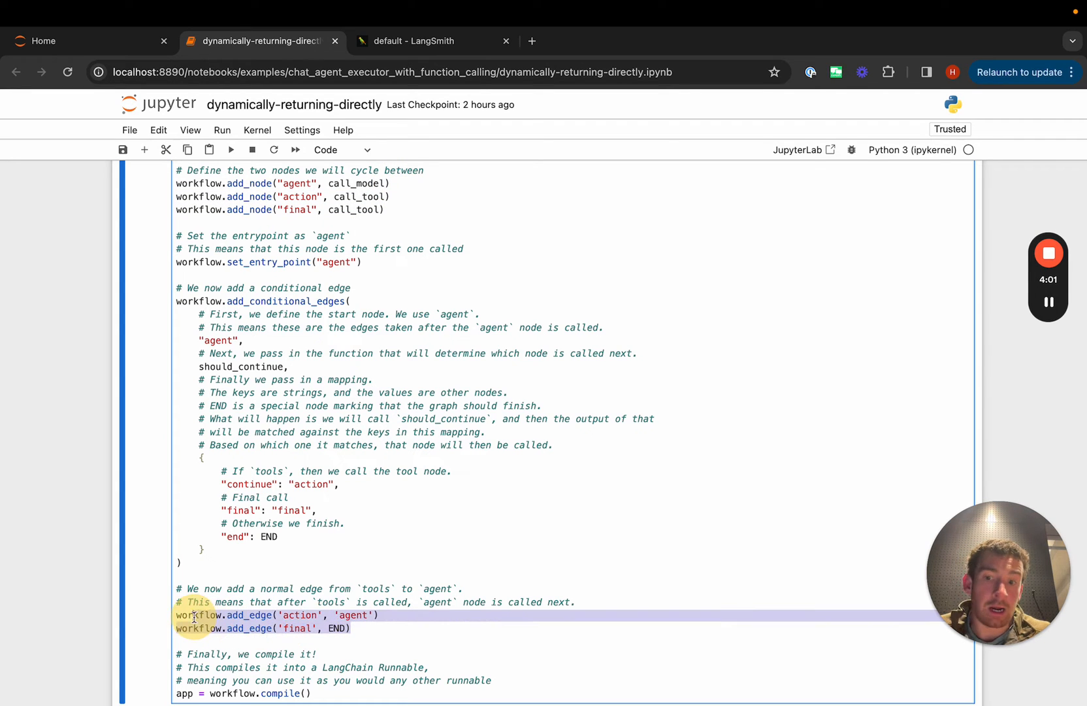
scroll("down", 3)
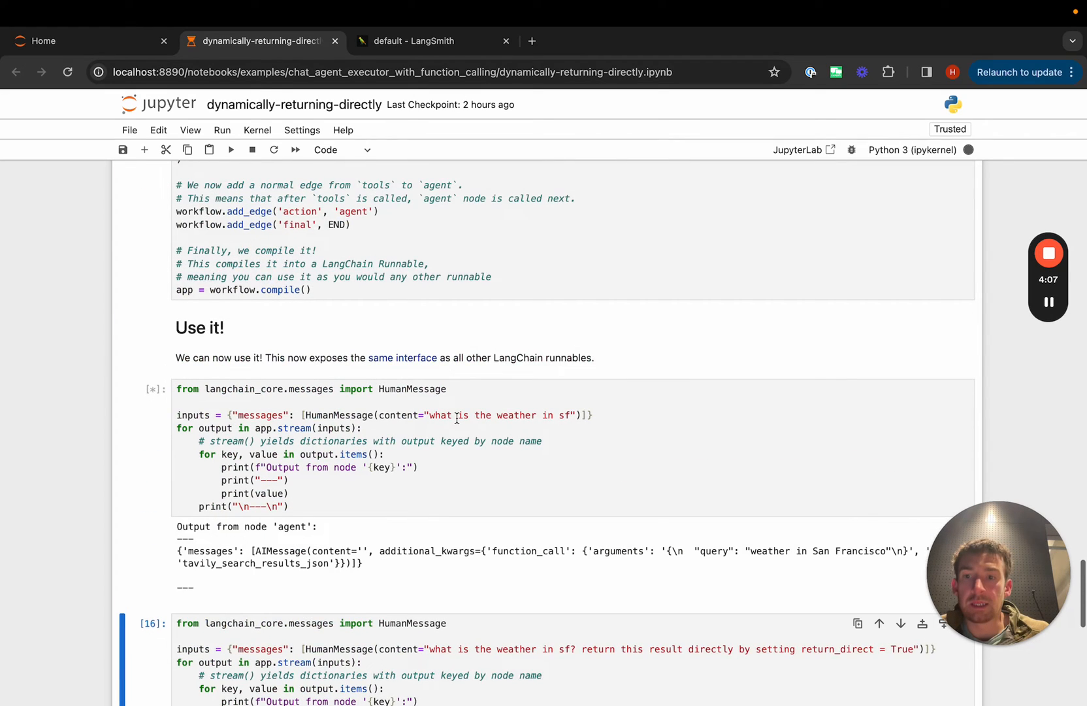
- Review the finished agent, action, agent, end stream output and return to the notebook
scroll("down", 3)
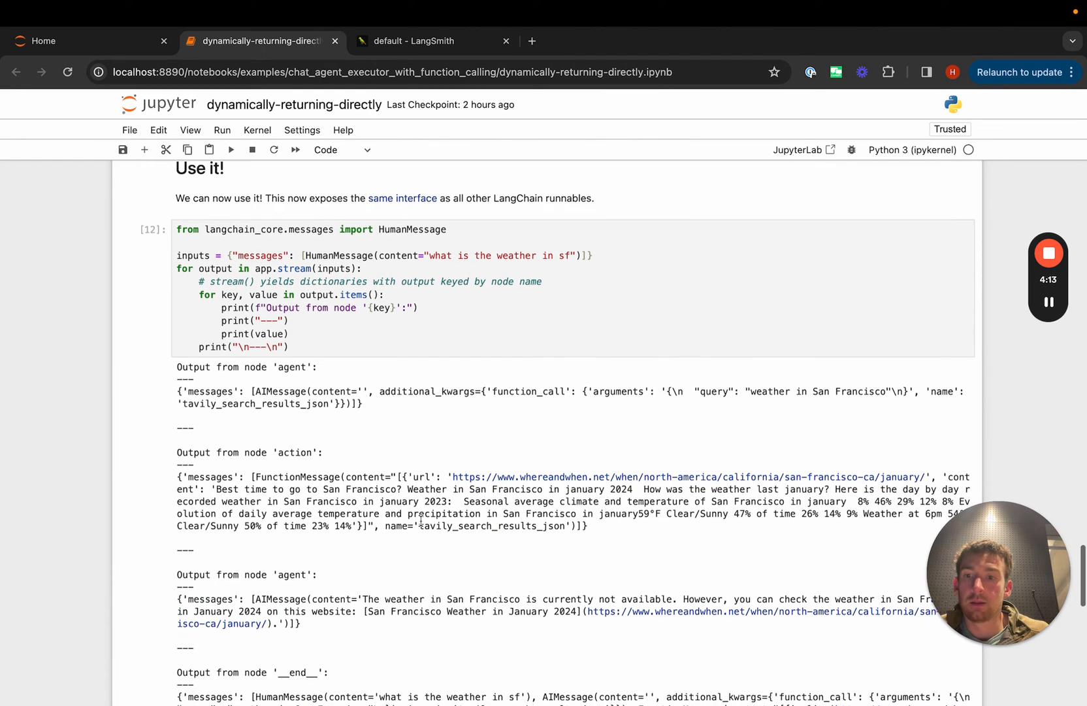
scroll("down", 3)
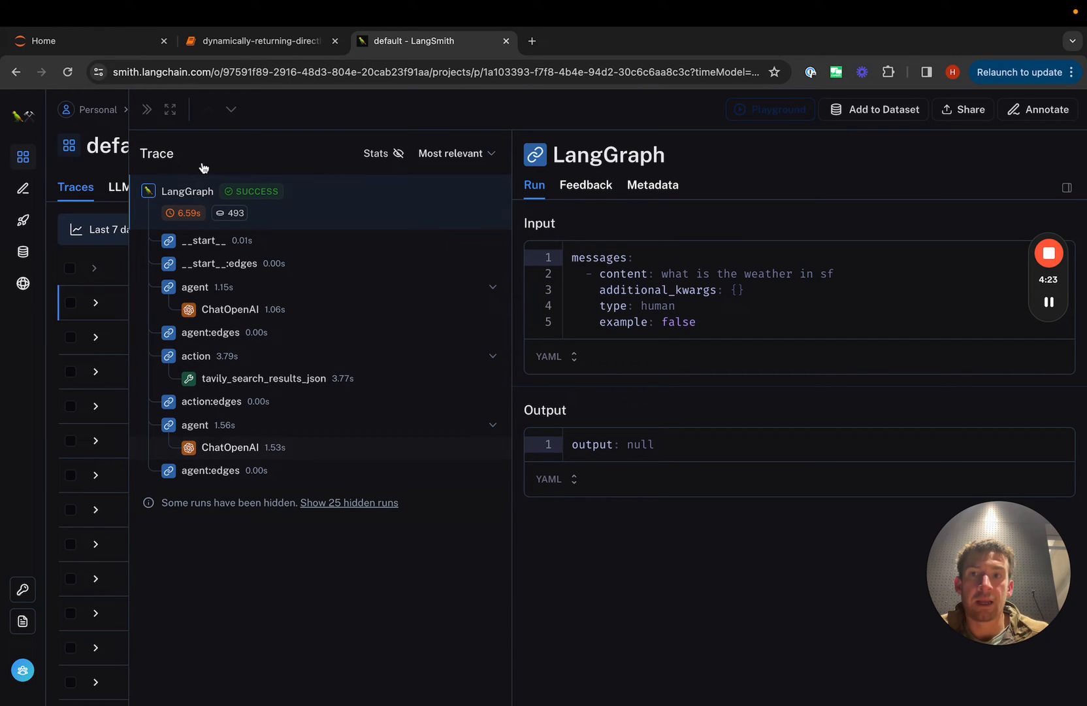
left_click(260, 41)
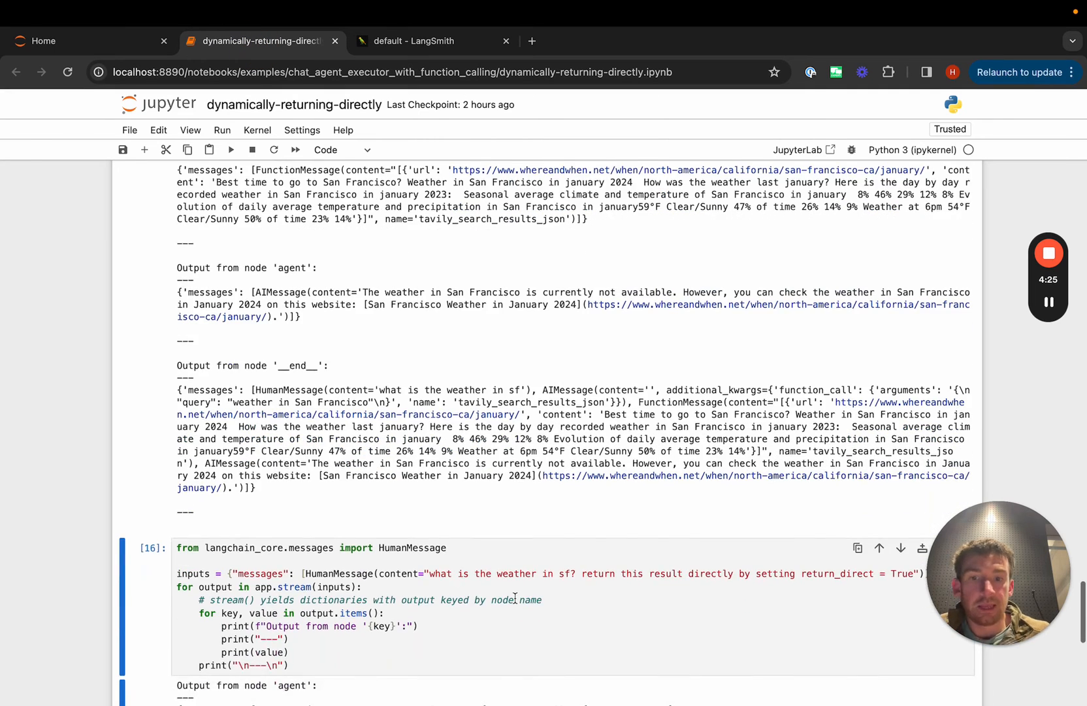
- Run the return_direct = True weather query (agent, final, end) and view its LangSmith trace
scroll("down", 3)
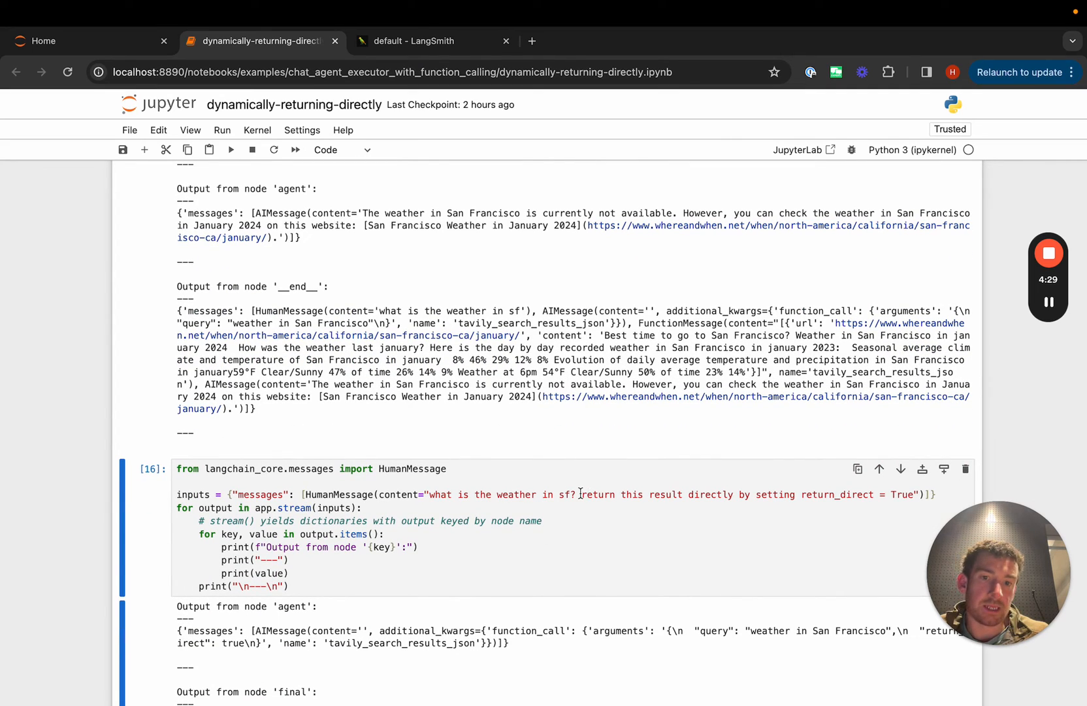
mouse_move(637, 503)
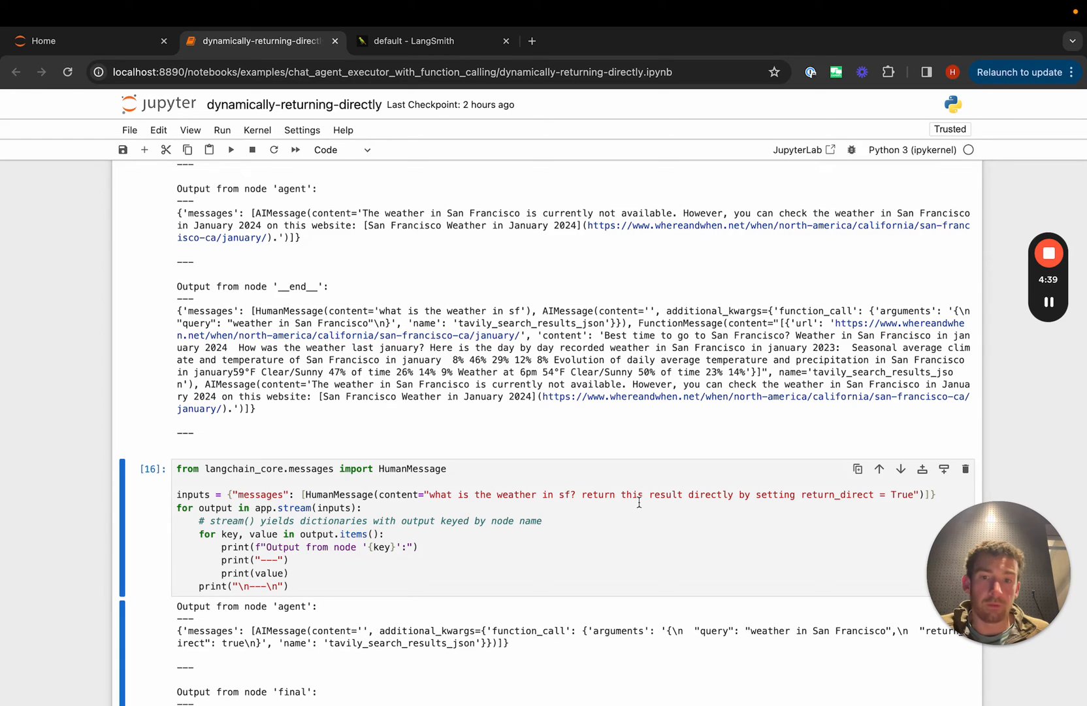
mouse_move(560, 503)
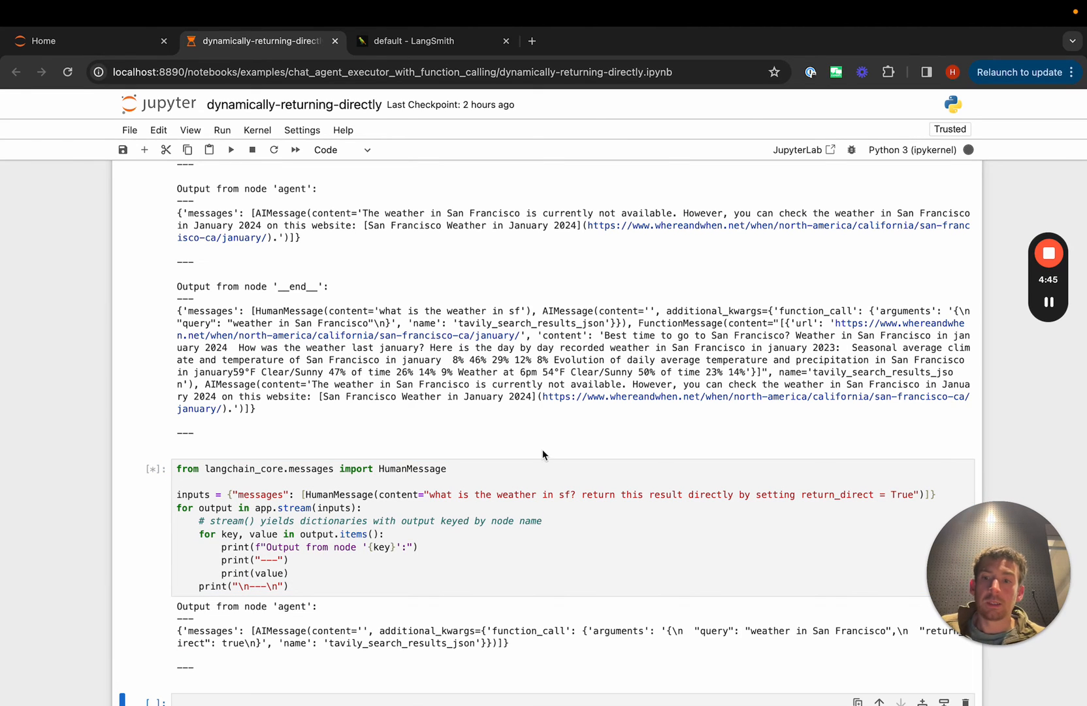
scroll("down", 3)
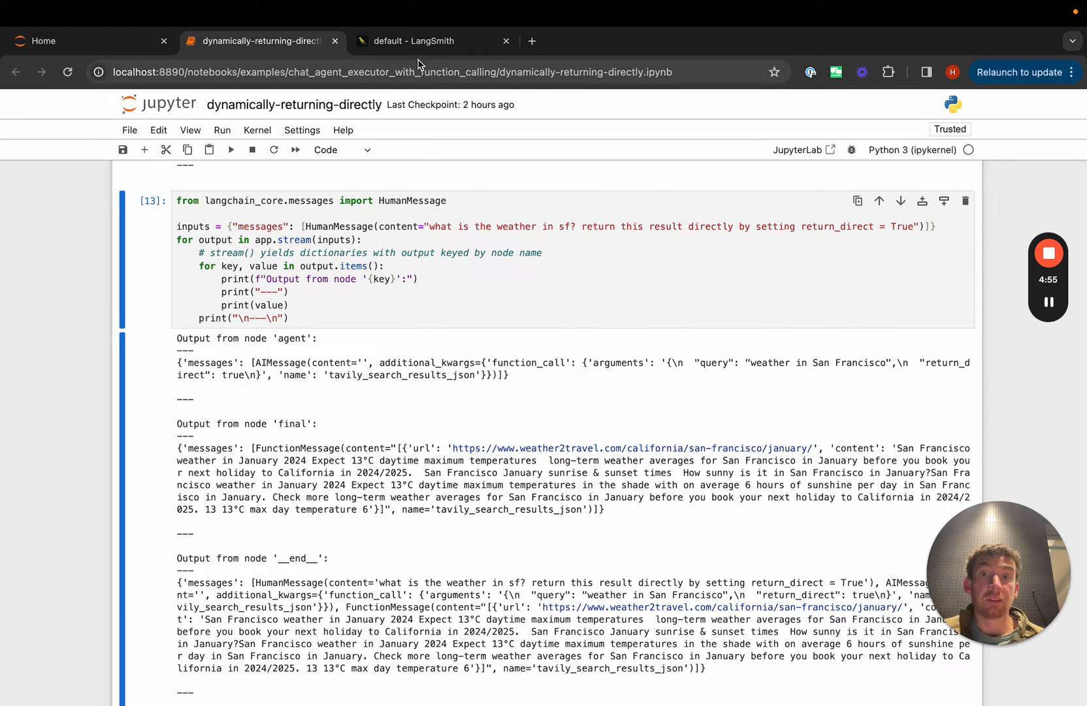
left_click(423, 41)
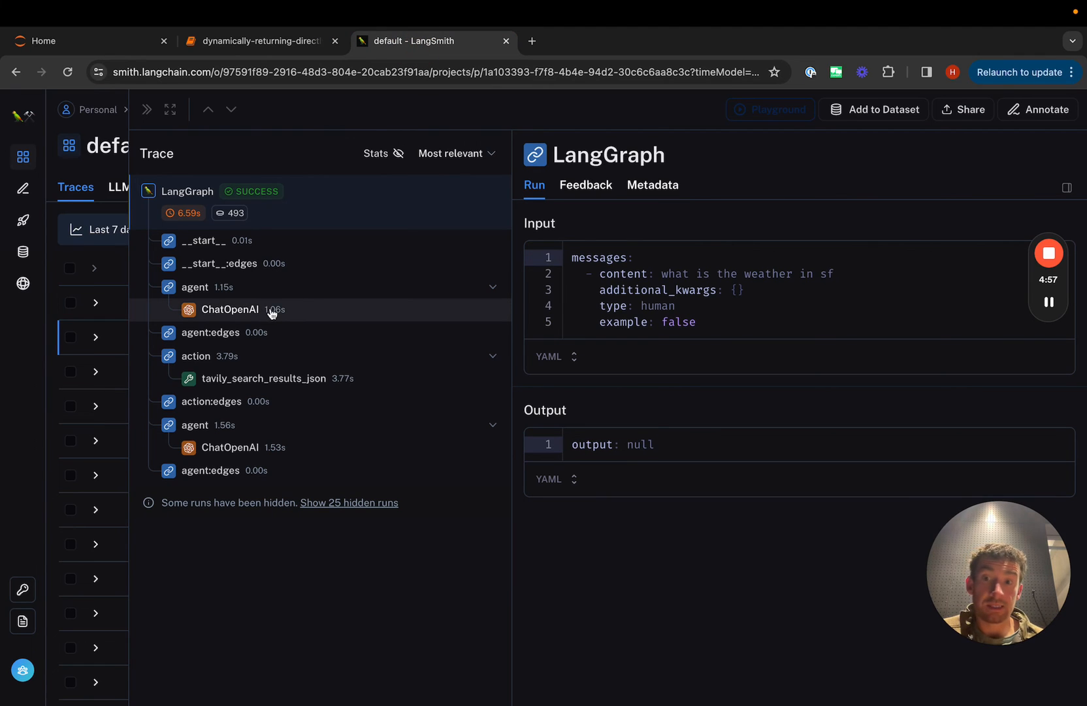